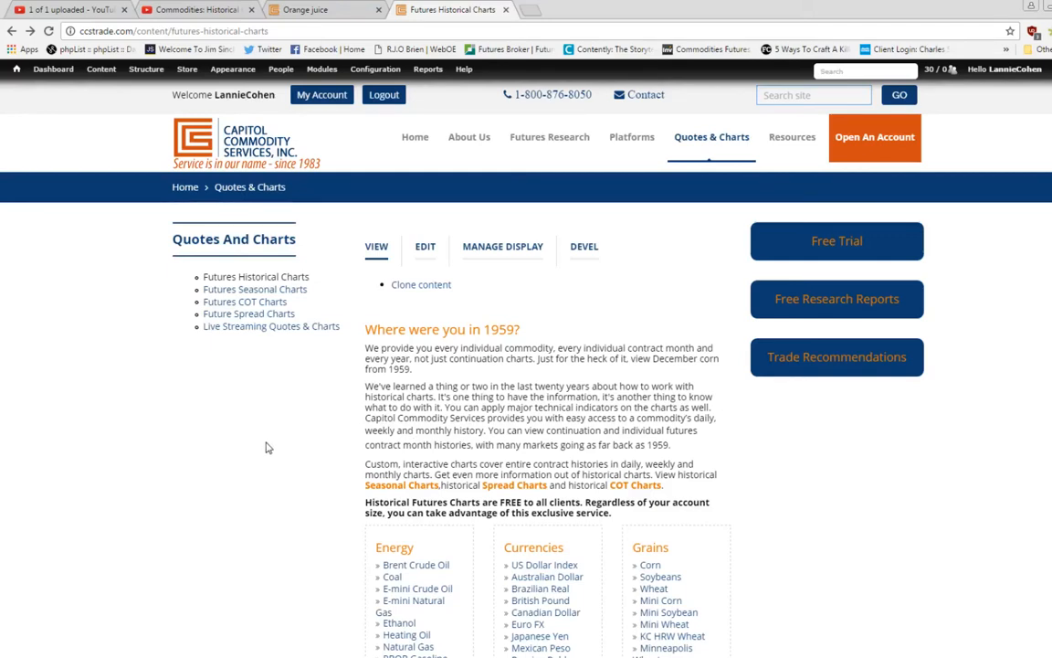
- Scroll to the commodity lists and open the Lumber historical chart under Softs
scroll("down", 3)
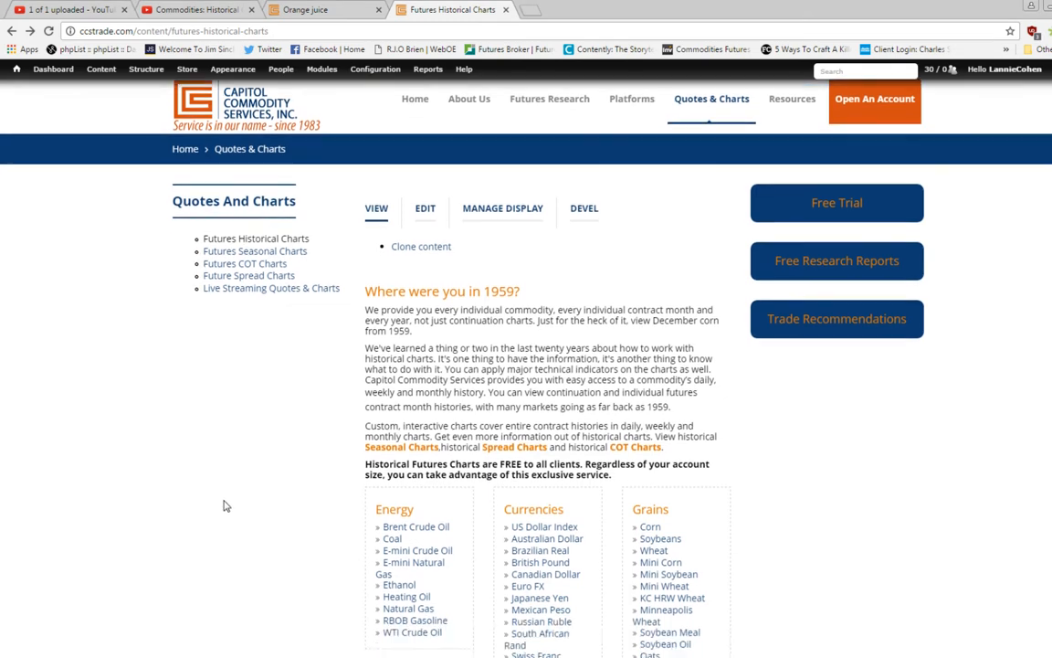
scroll("down", 3)
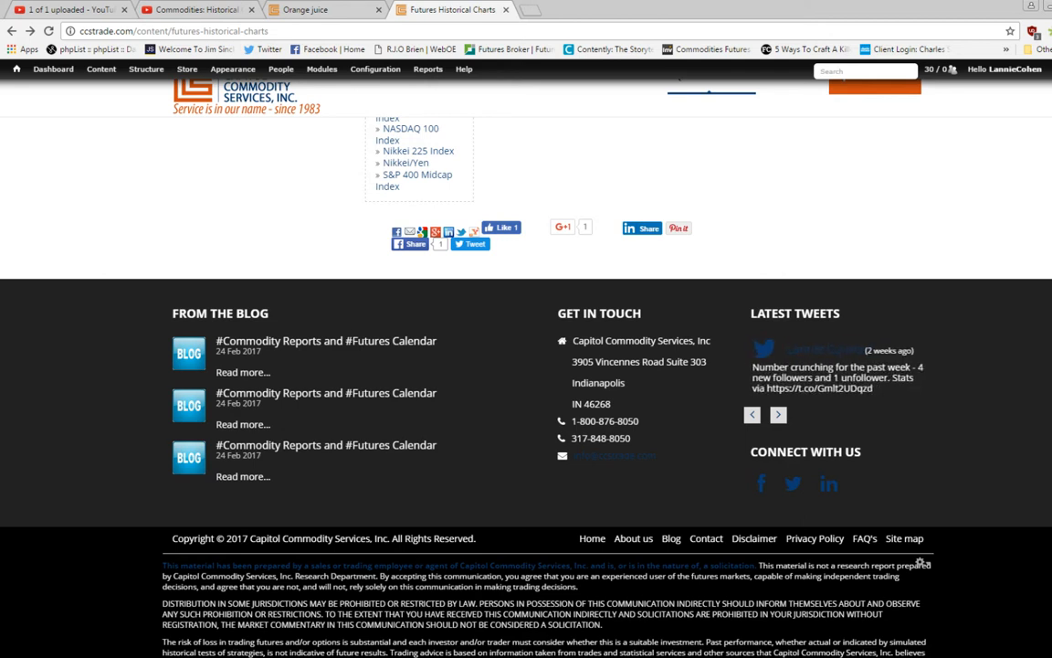
mouse_move(125, 636)
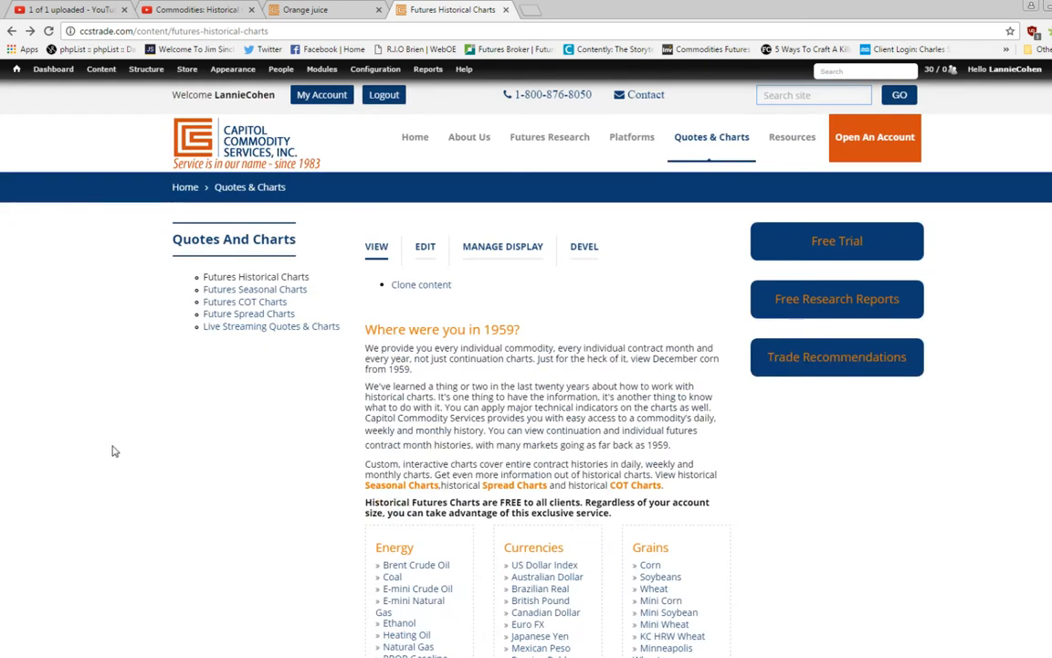
left_click(101, 69)
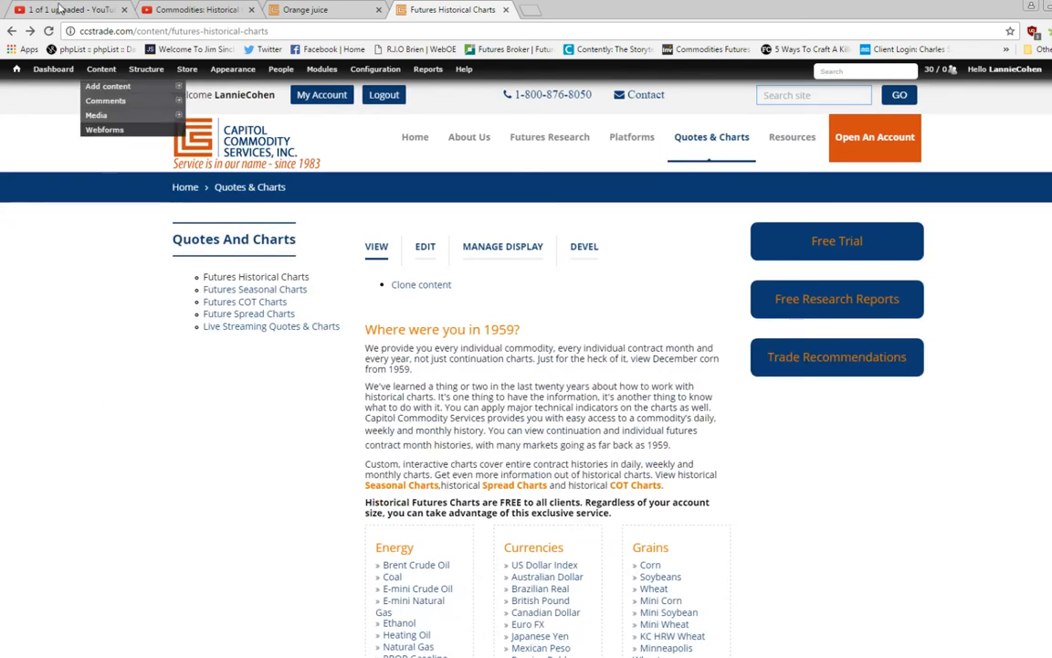
left_click(100, 70)
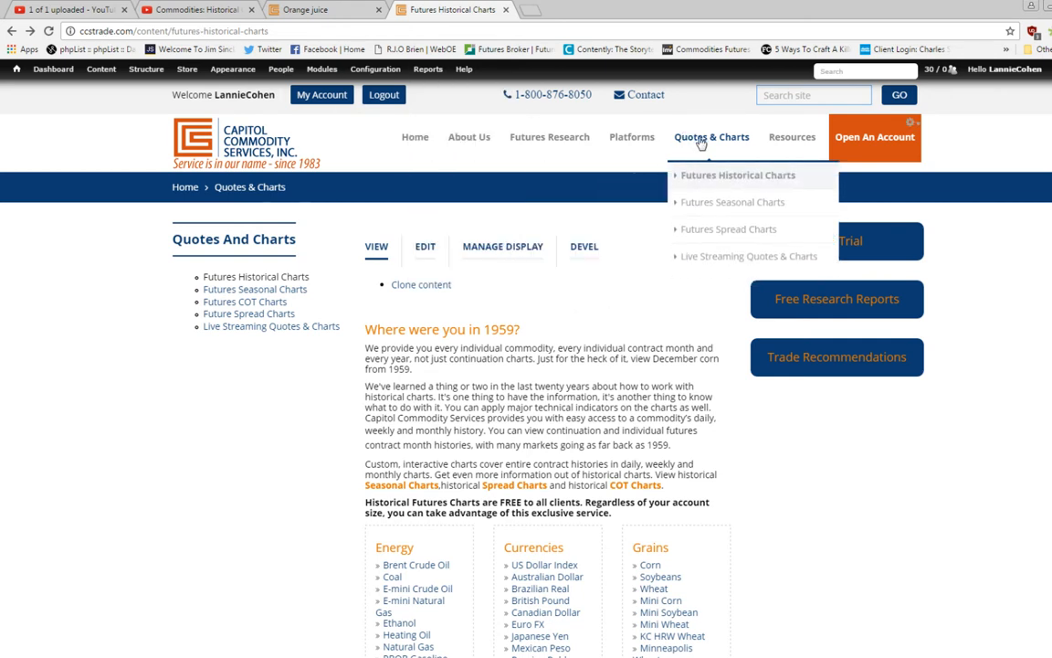
mouse_move(727, 176)
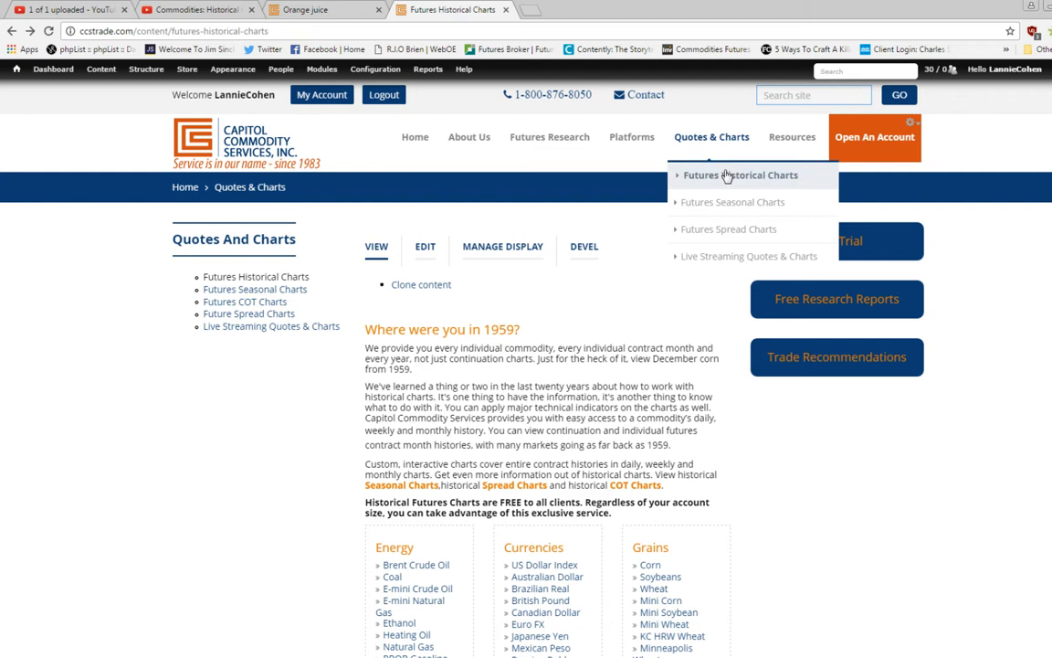
mouse_move(595, 299)
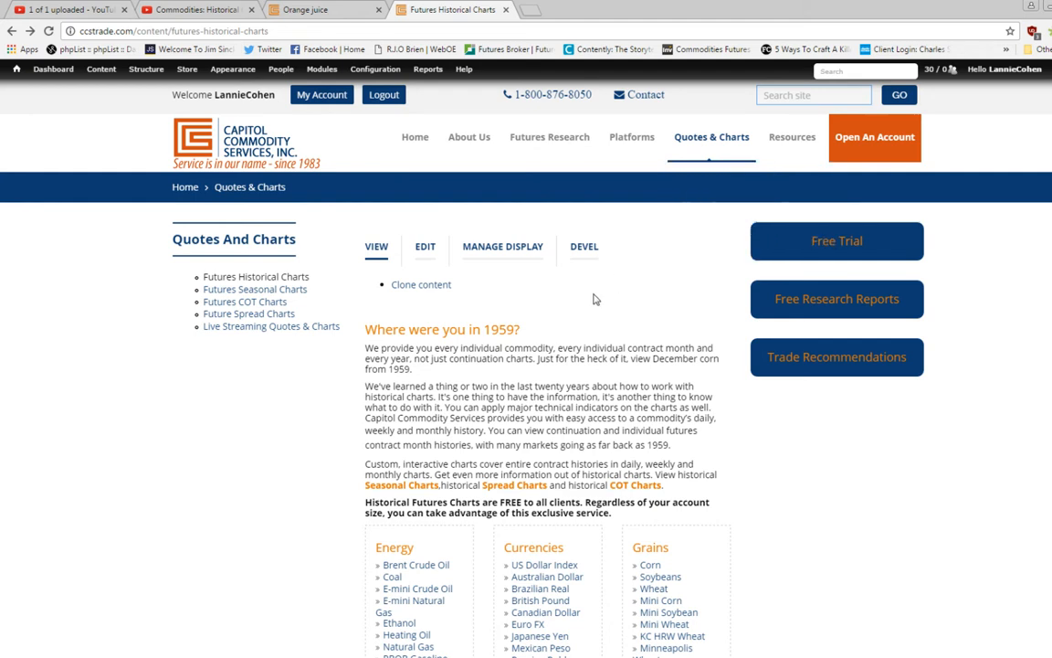
mouse_move(325, 389)
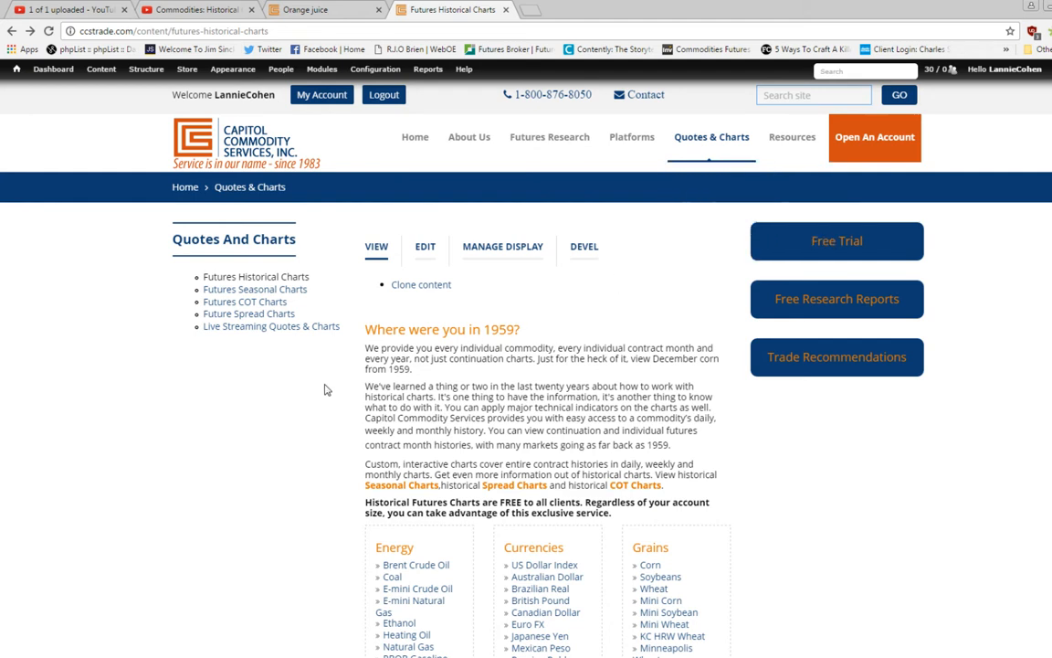
scroll("down", 3)
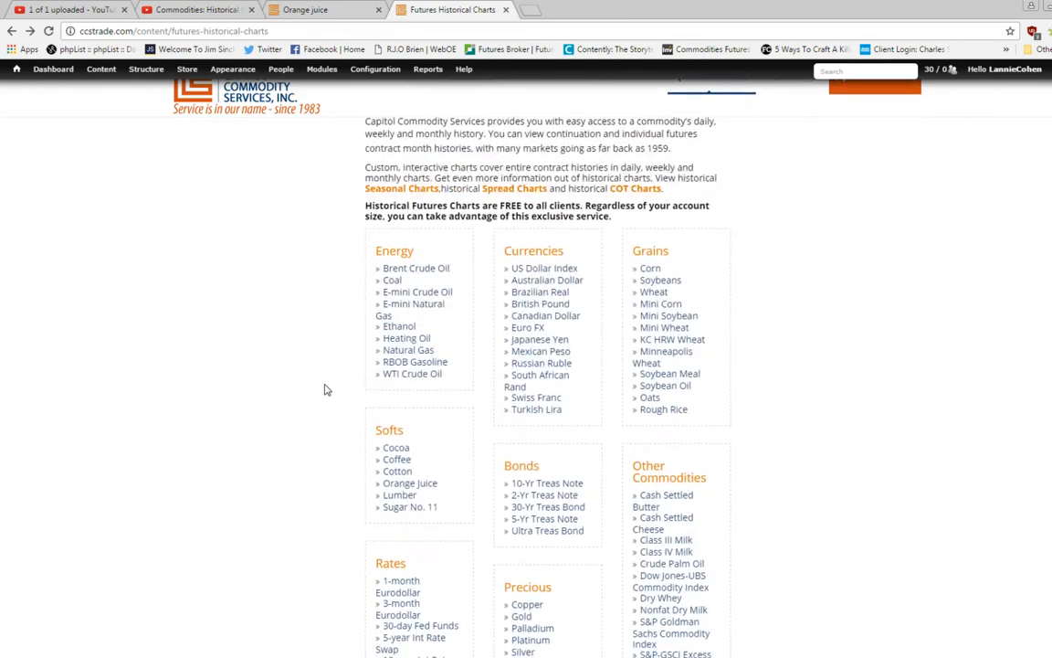
scroll("down", 3)
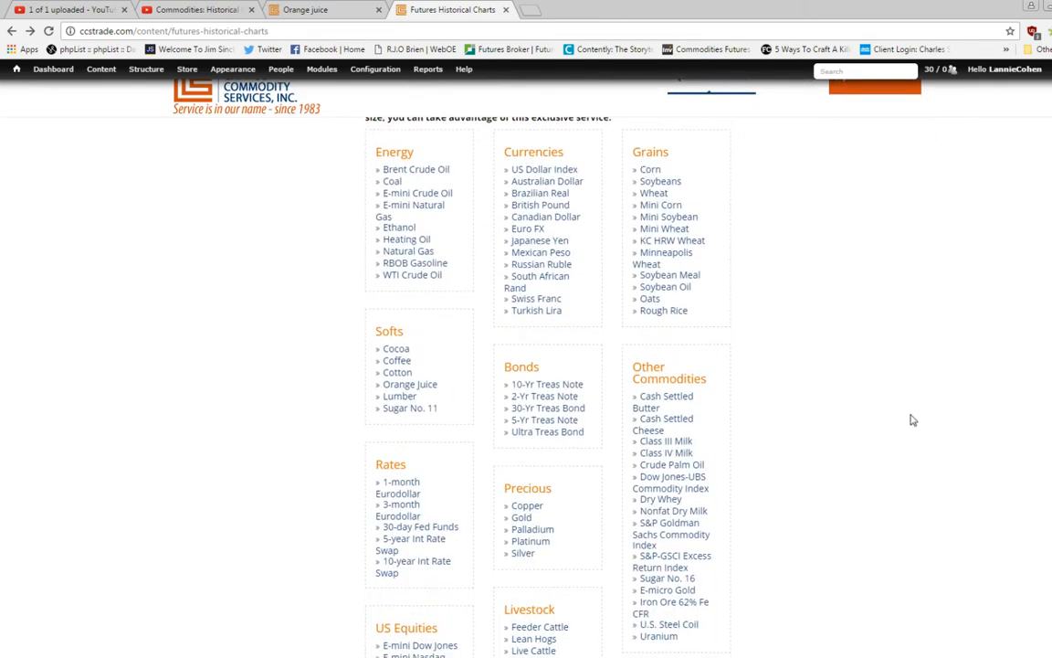
mouse_move(903, 403)
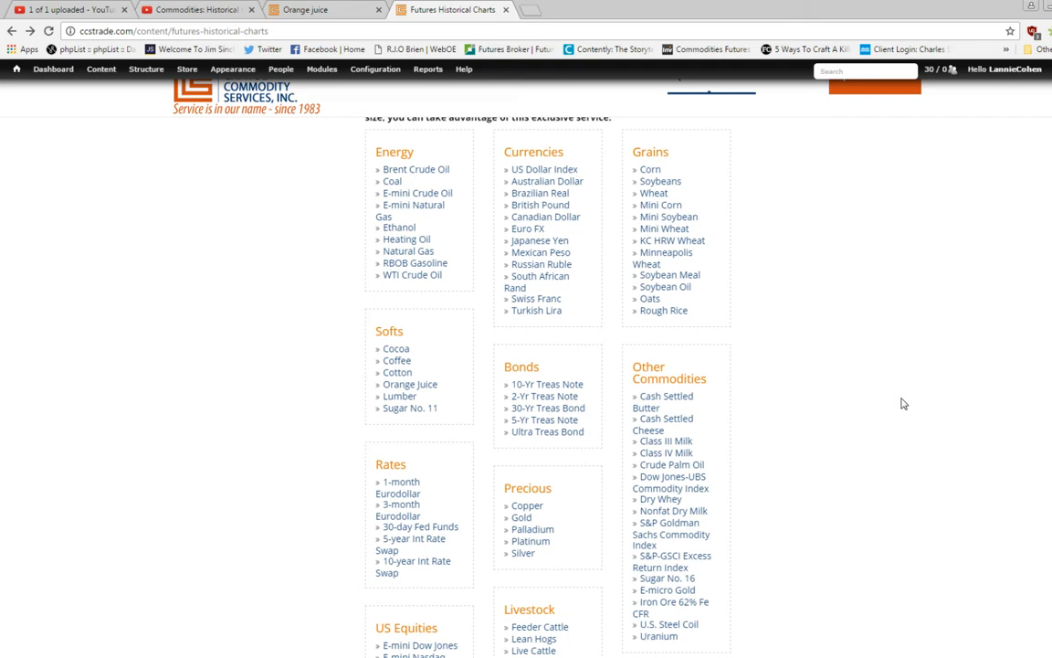
mouse_move(416, 409)
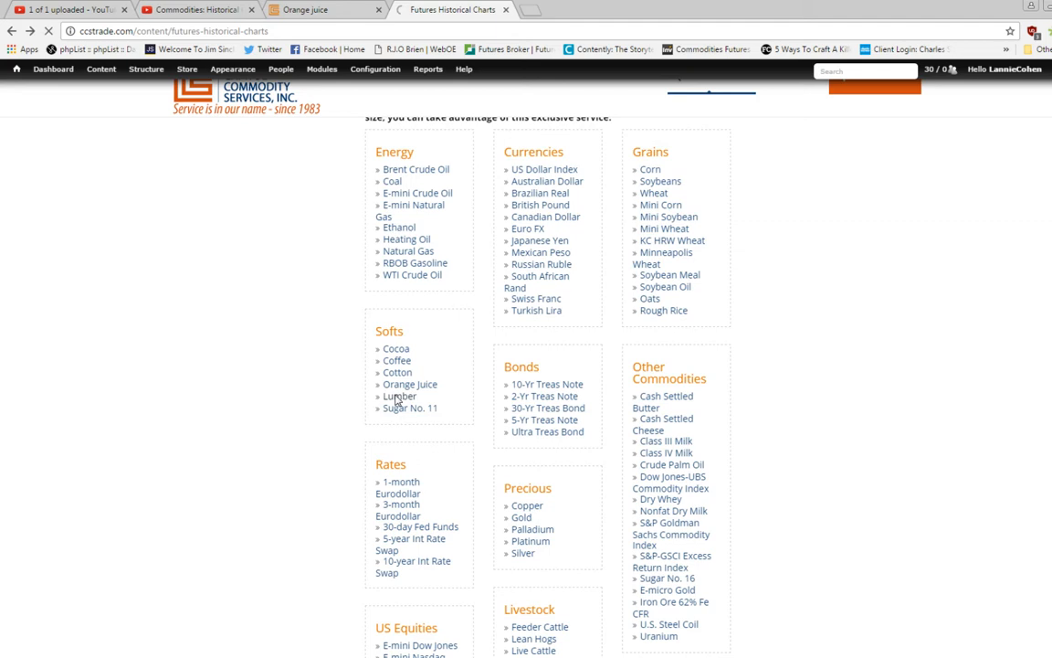
left_click(398, 395)
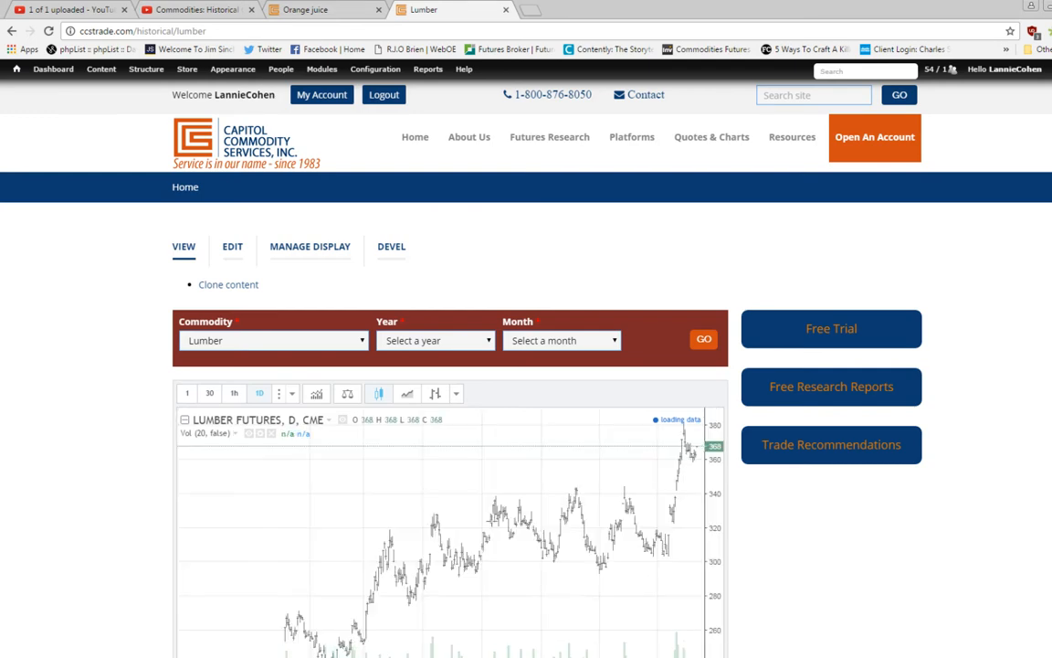
- Switch the lumber continuation chart to weekly candles covering roughly 2008 through 2017
scroll("down", 3)
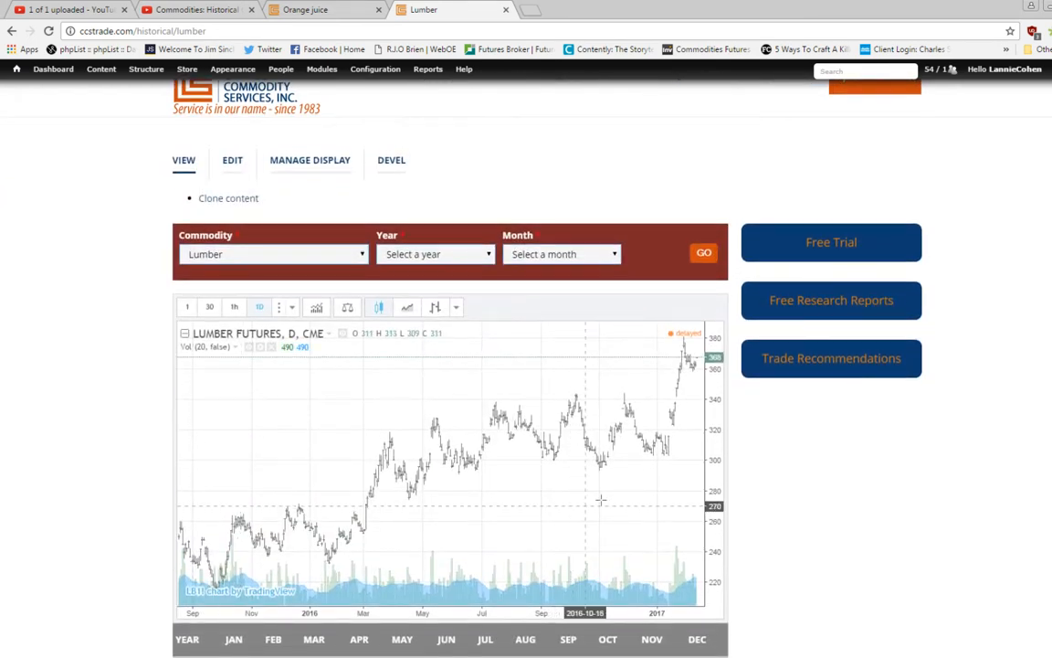
mouse_move(662, 466)
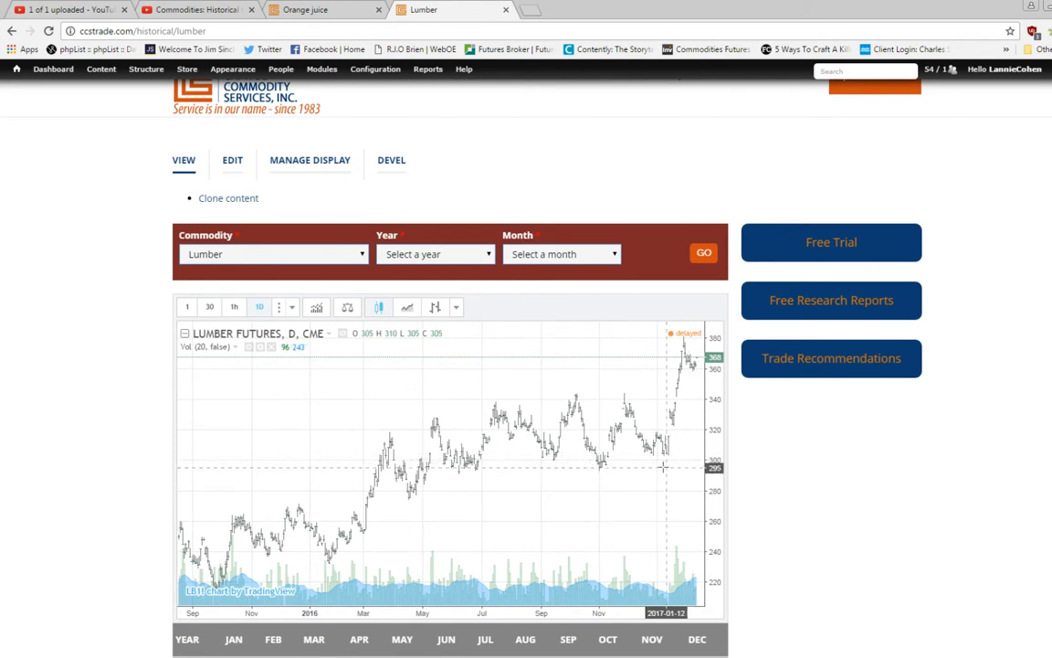
mouse_move(453, 497)
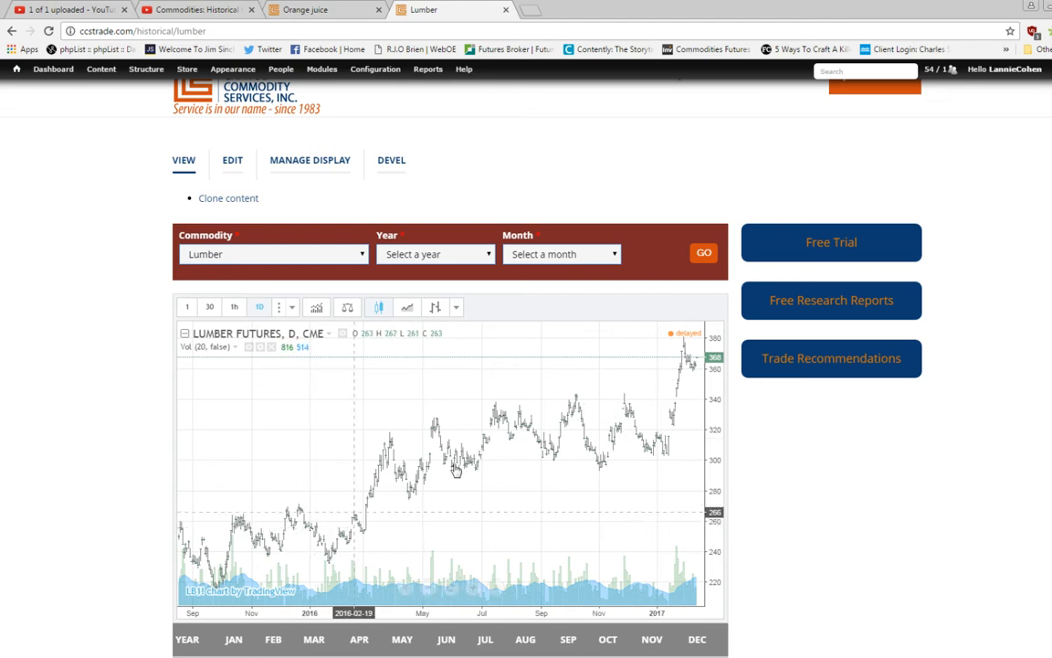
mouse_move(522, 497)
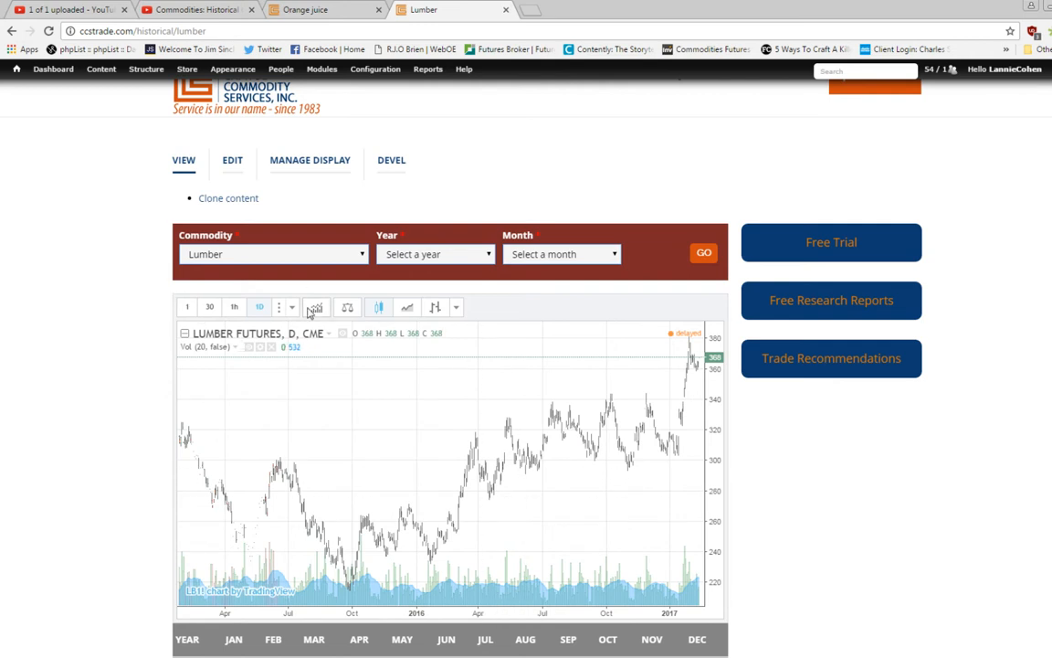
left_click(290, 307)
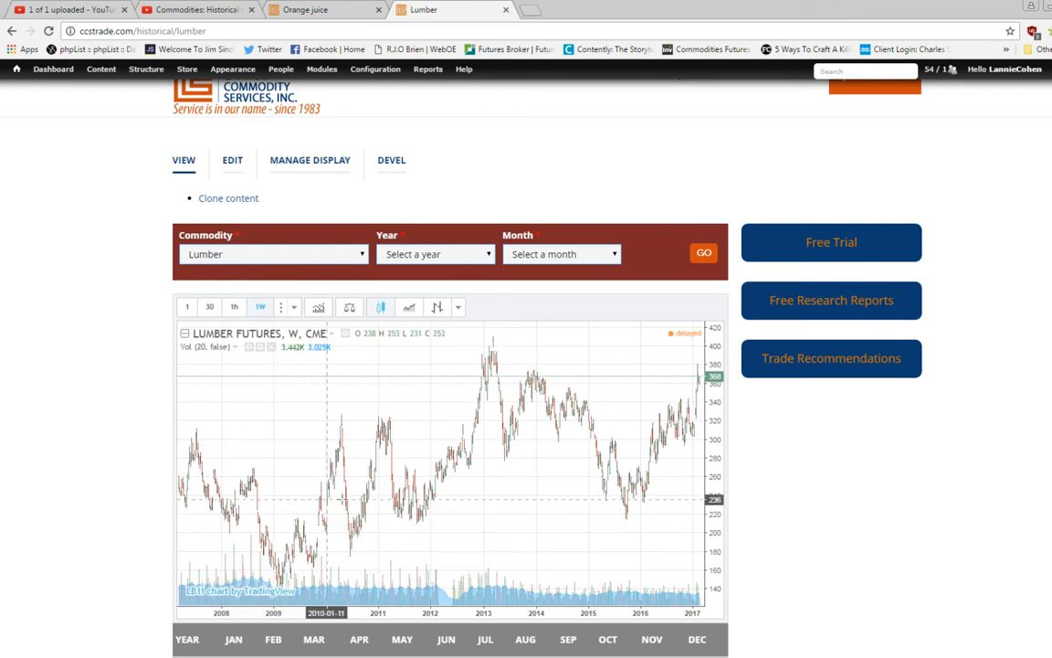
mouse_move(464, 519)
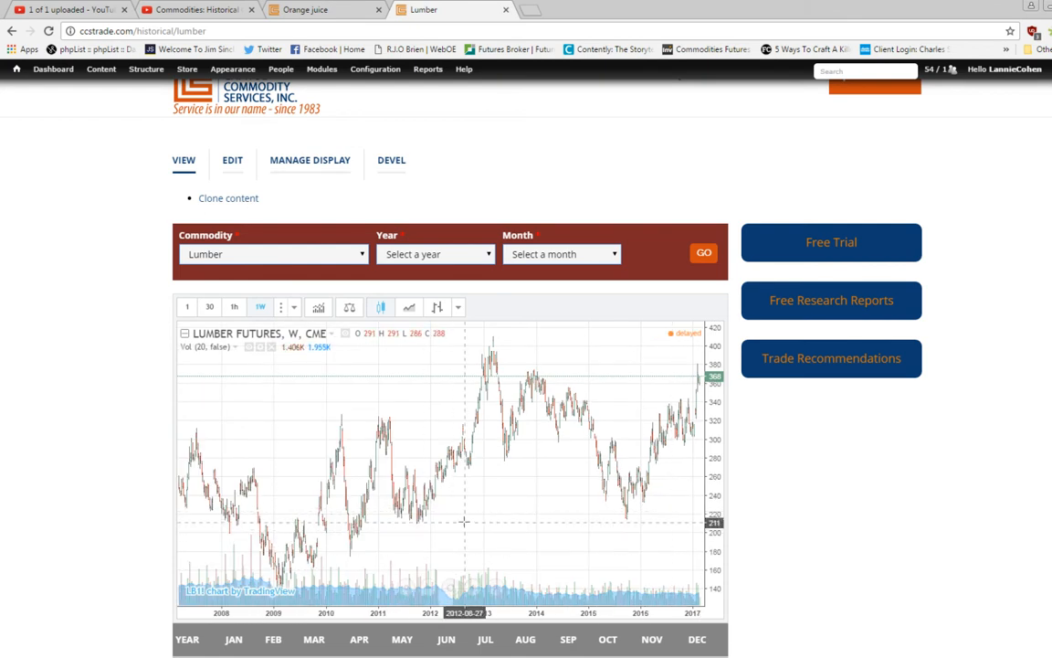
mouse_move(459, 491)
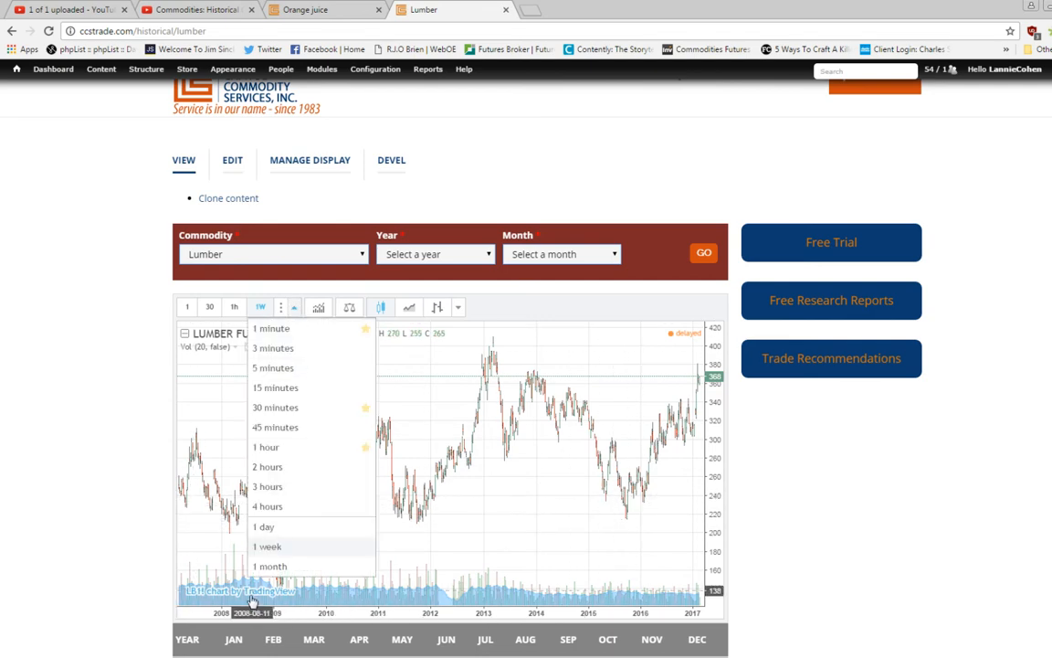
- Switch the lumber chart to monthly candles and scroll to the contract-month table by year
left_click(274, 567)
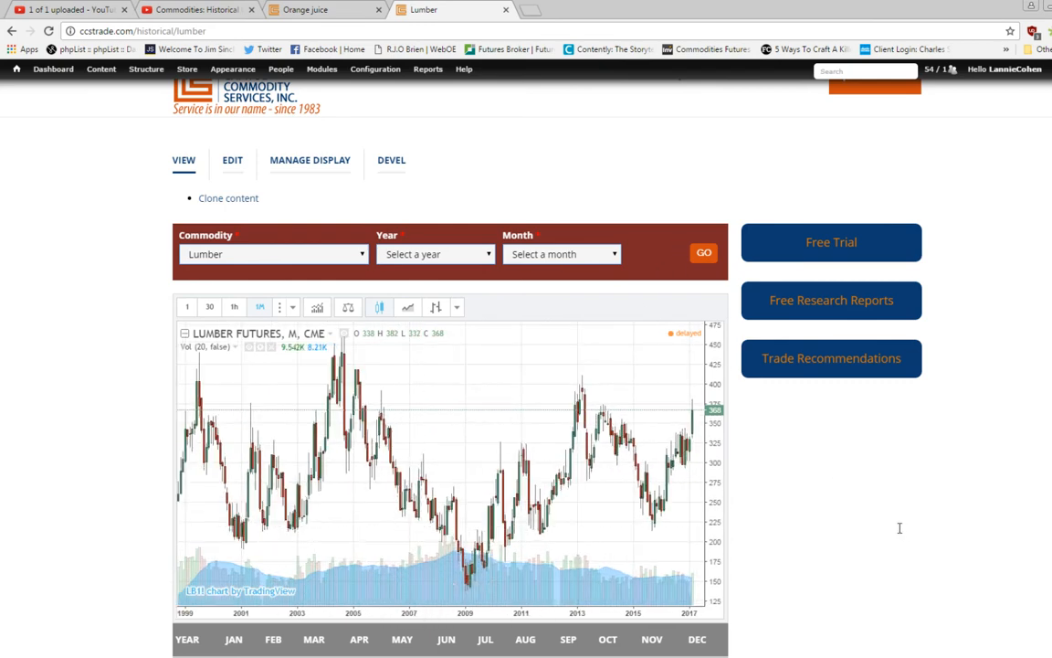
scroll("down", 3)
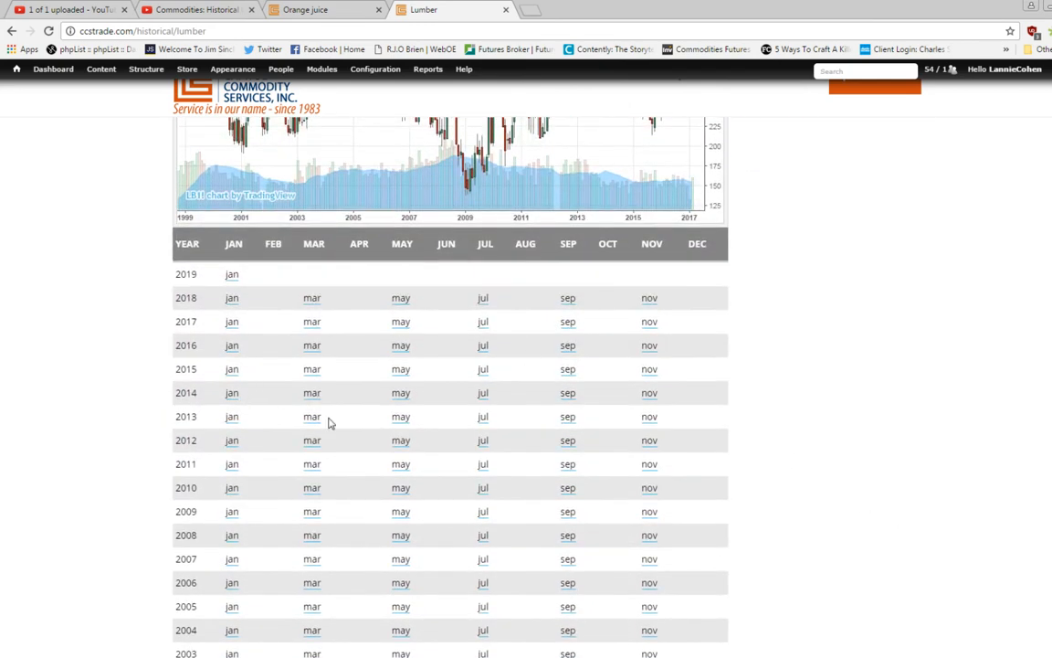
mouse_move(639, 481)
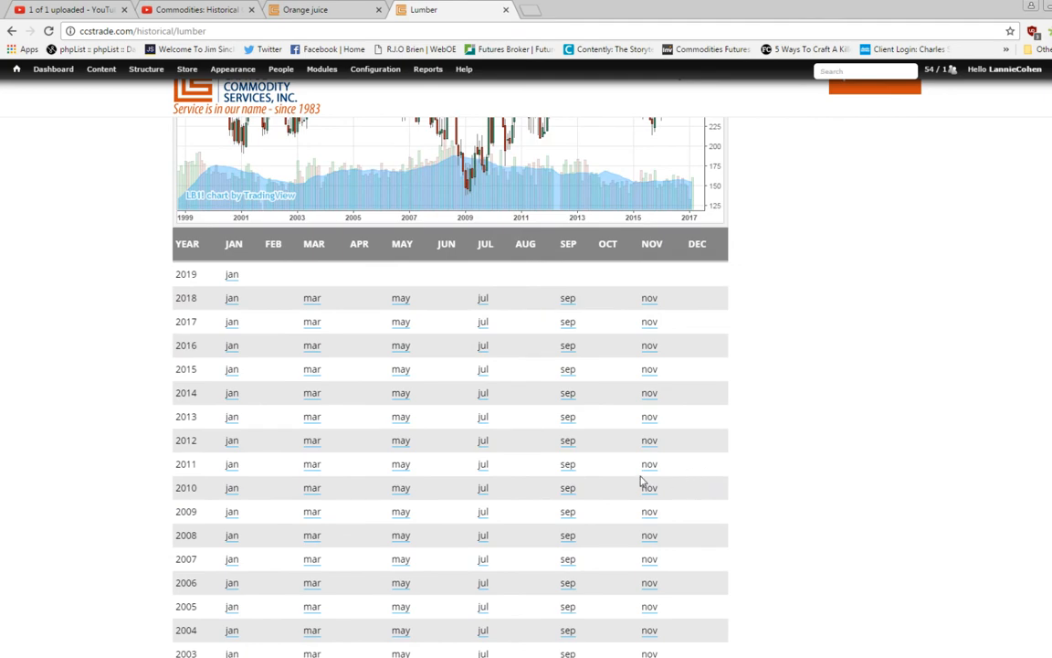
mouse_move(936, 435)
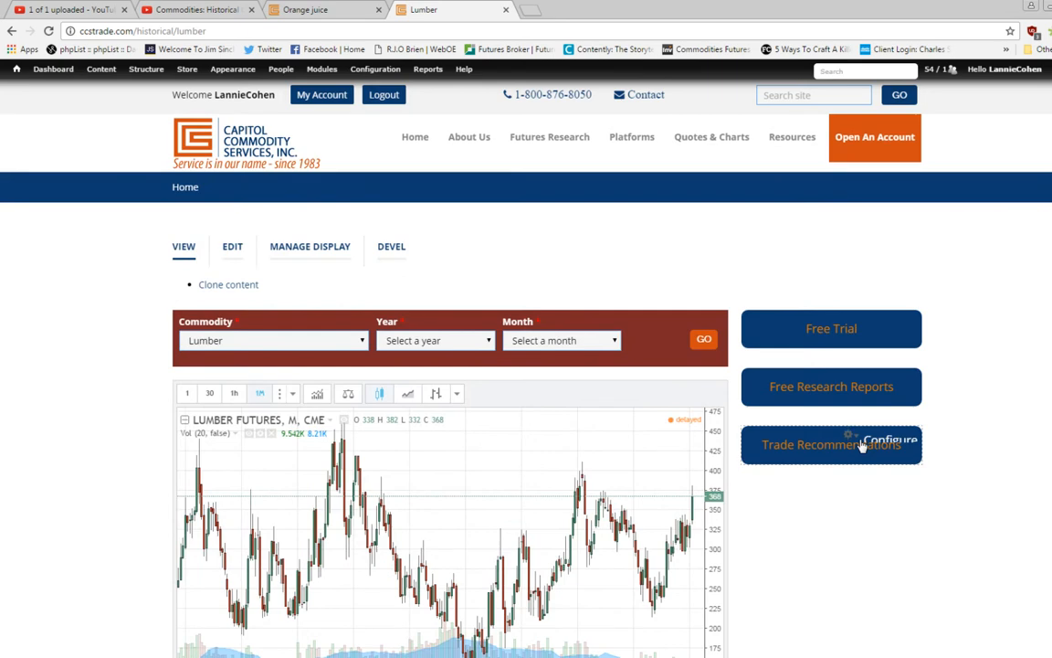
mouse_move(859, 500)
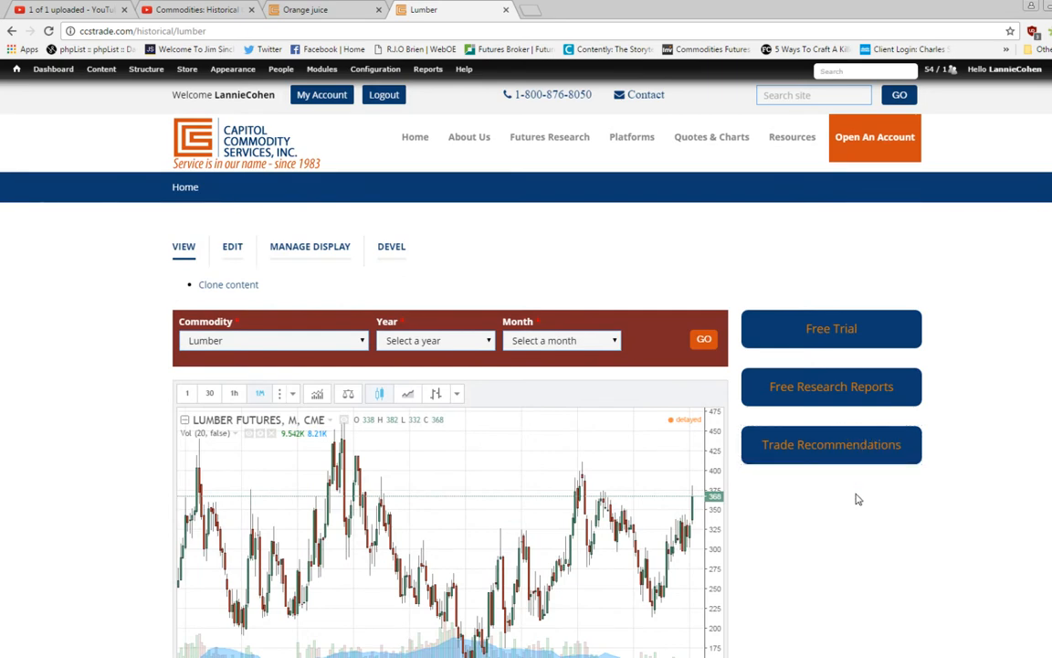
mouse_move(714, 168)
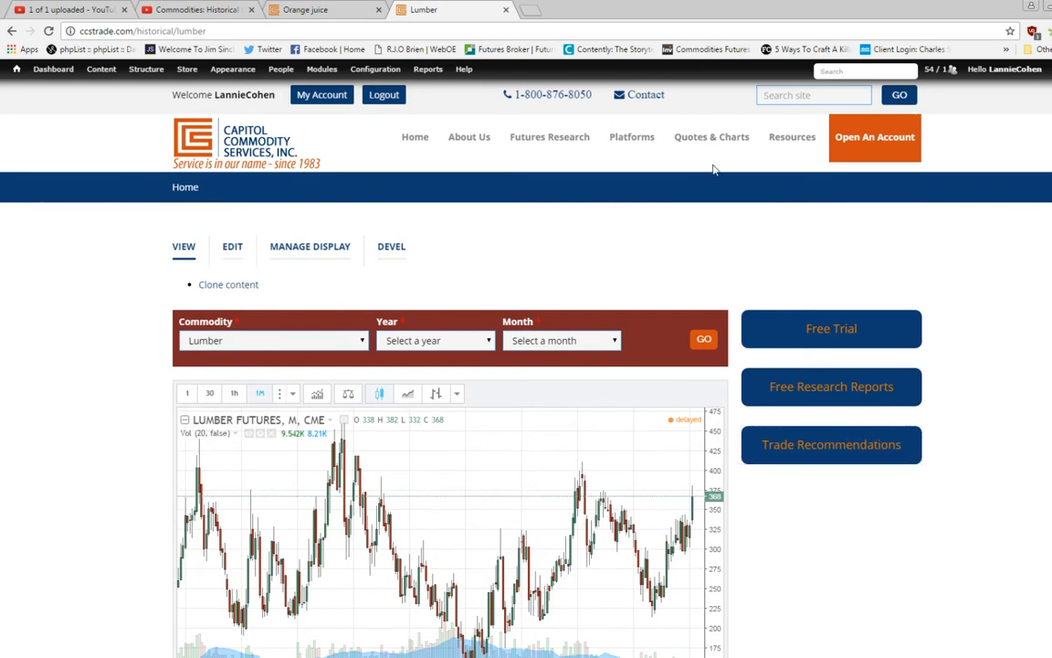
- Reveal the Quotes & Charts menu with historical, seasonal, spread and live-streaming chart choices
left_click(713, 136)
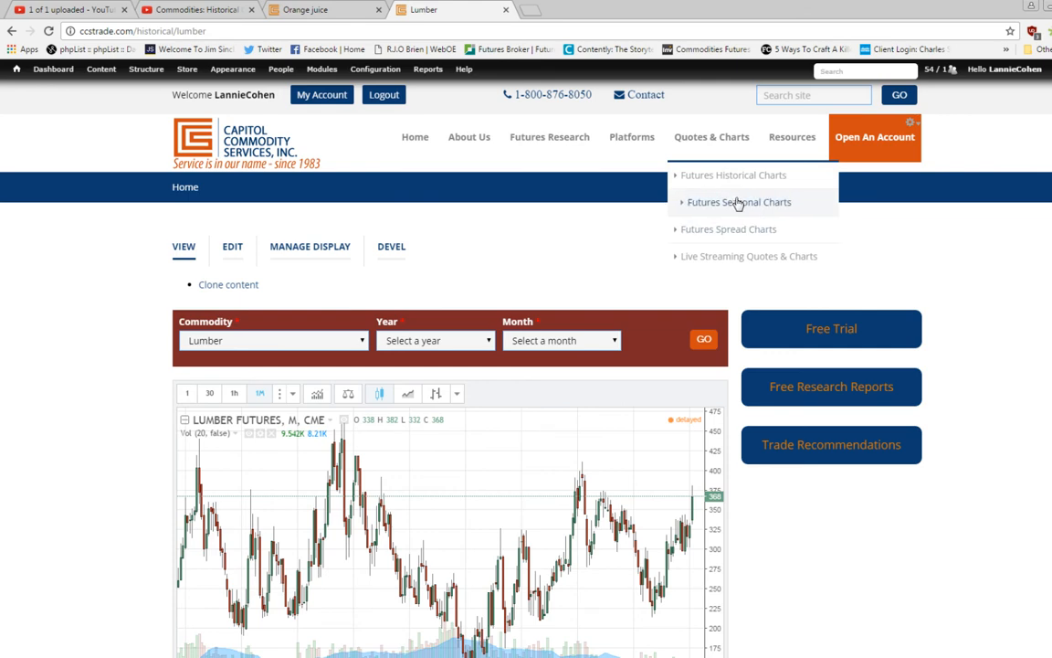
mouse_move(738, 259)
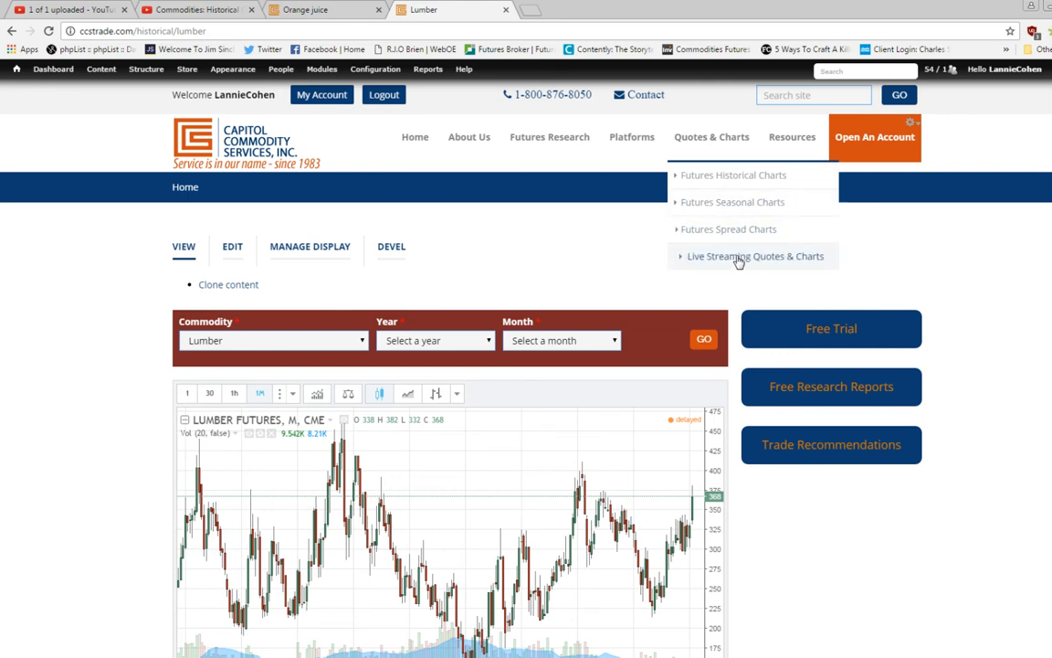
mouse_move(727, 263)
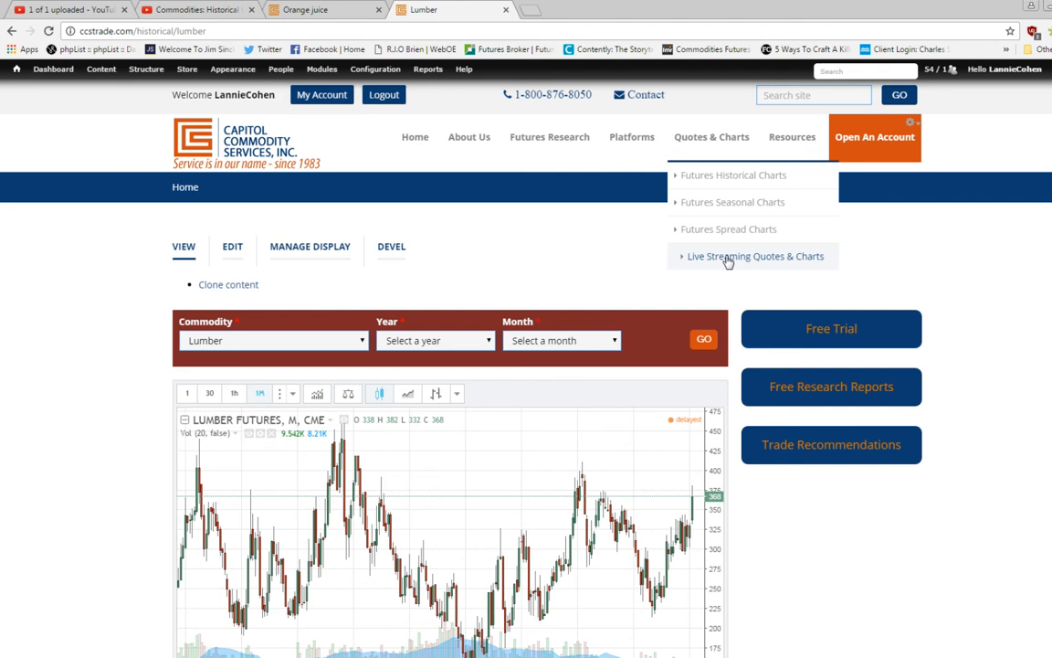
mouse_move(683, 259)
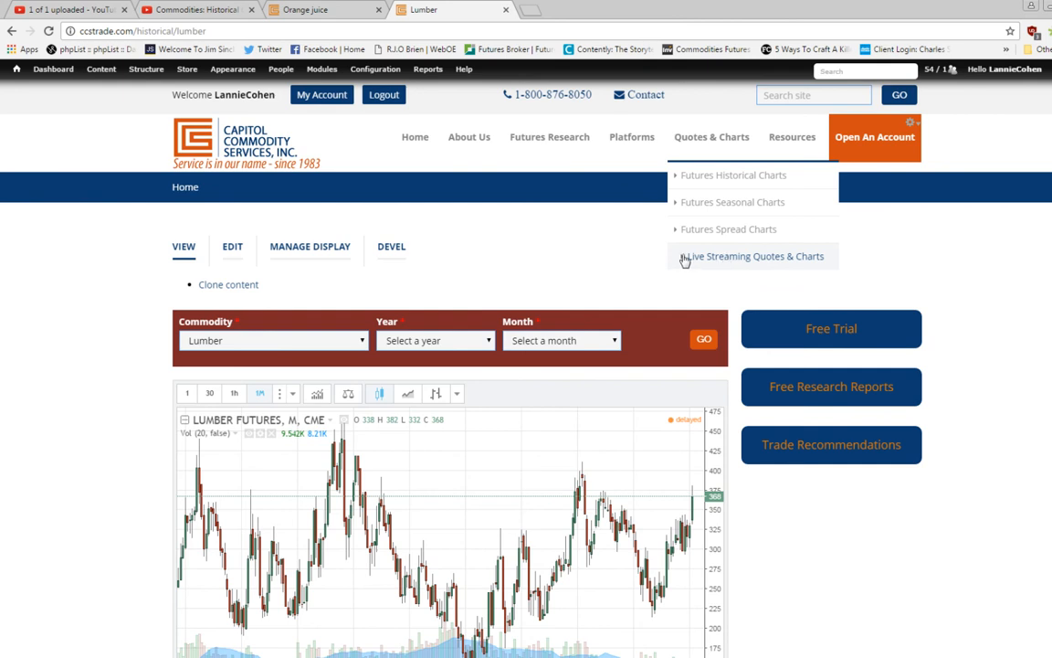
mouse_move(508, 237)
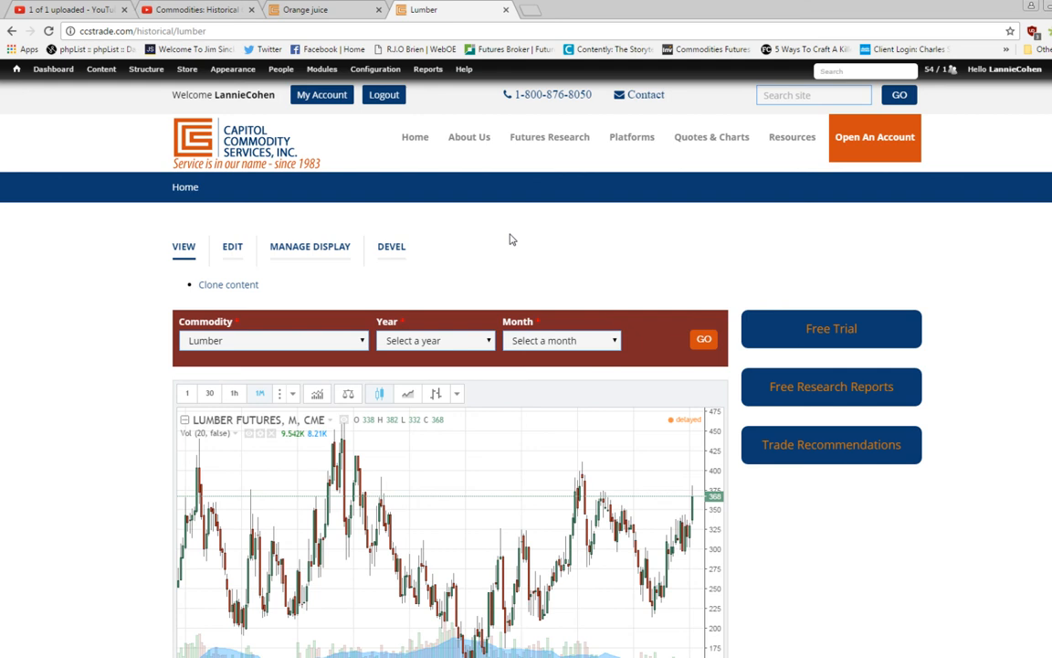
mouse_move(467, 264)
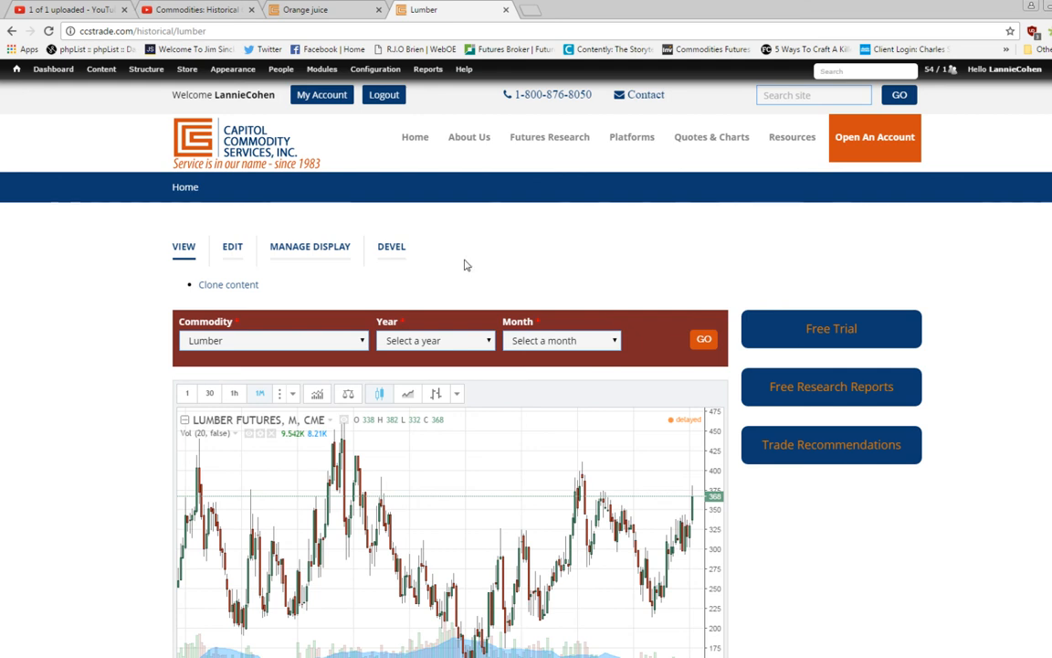